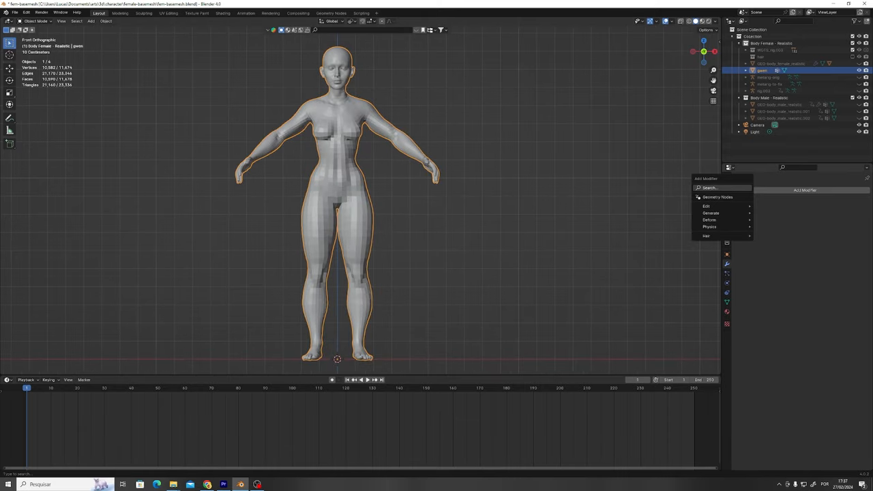
Add a Multiresolution modifier to the female body mesh via the 'mult' search
{"action": "type", "text": "mult"}
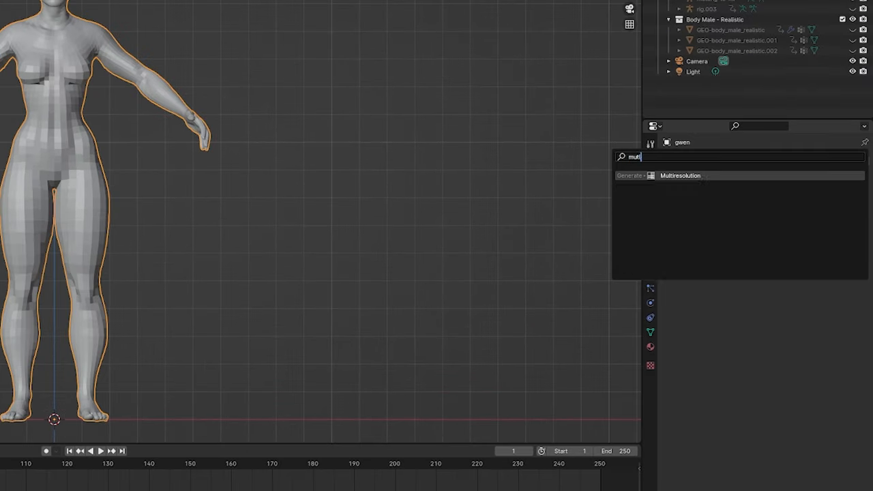
{"action": "left_click", "coordinate": [682, 175]}
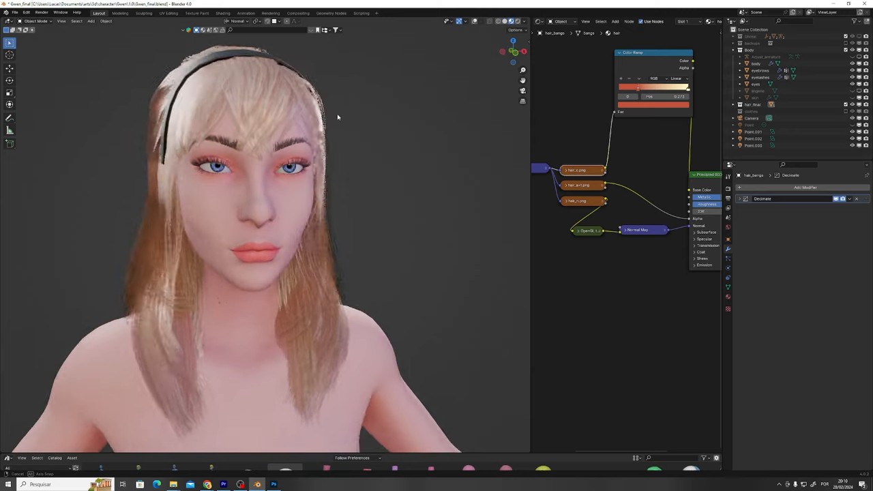
Orbit around the head to inspect the blonde hair cards from behind
{"action": "left_click_drag", "start_coordinate": [337, 118], "coordinate": [437, 119]}
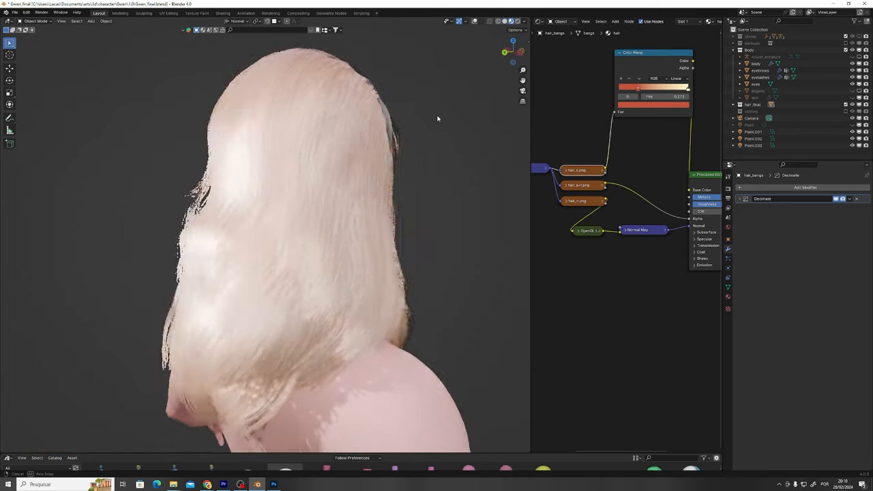